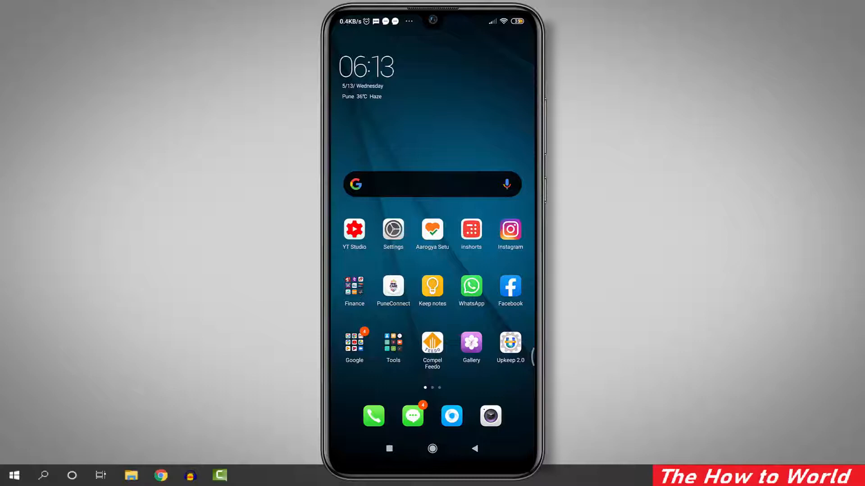
# Navigate from the home screen through Settings > Additional settings to the Clear speaker page.
pyautogui.click(393, 228)
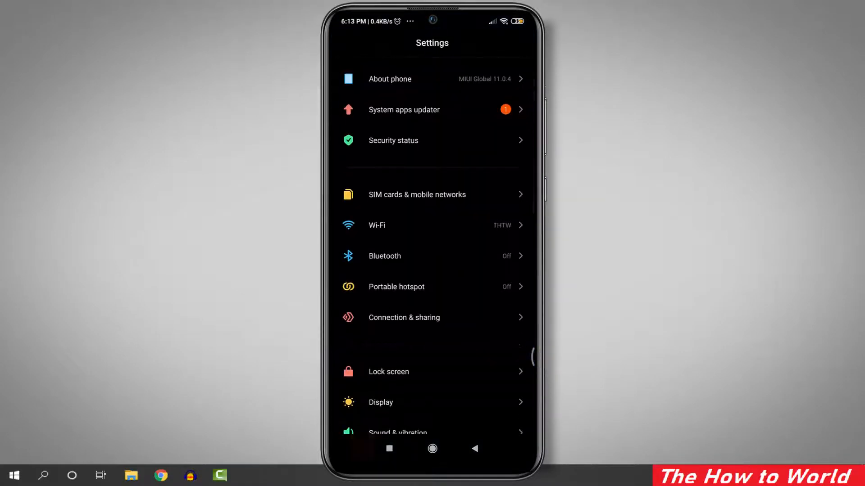
pyautogui.scroll(-3)
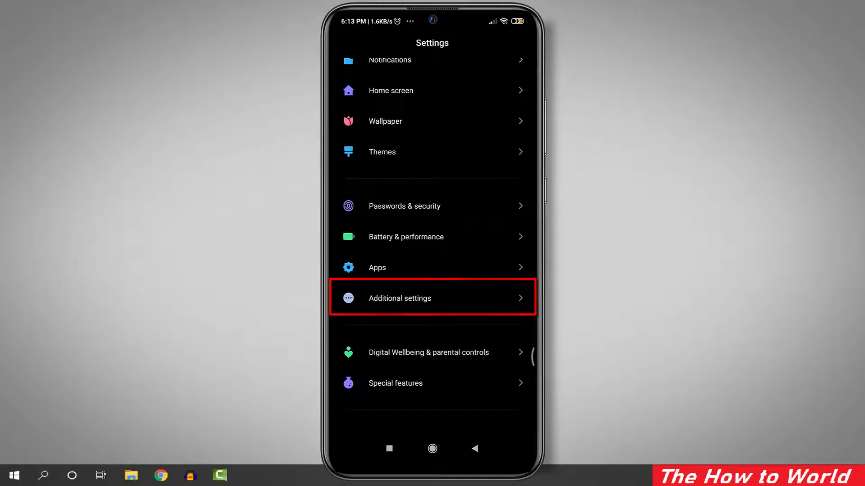
pyautogui.click(432, 299)
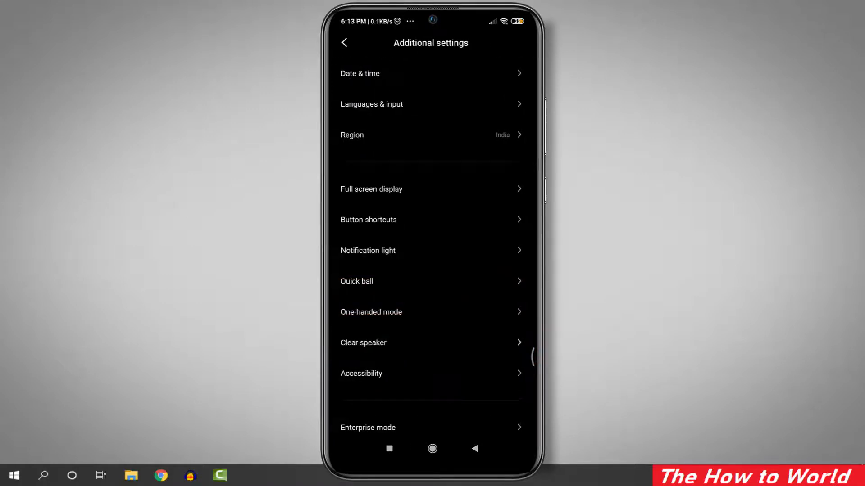
pyautogui.click(363, 343)
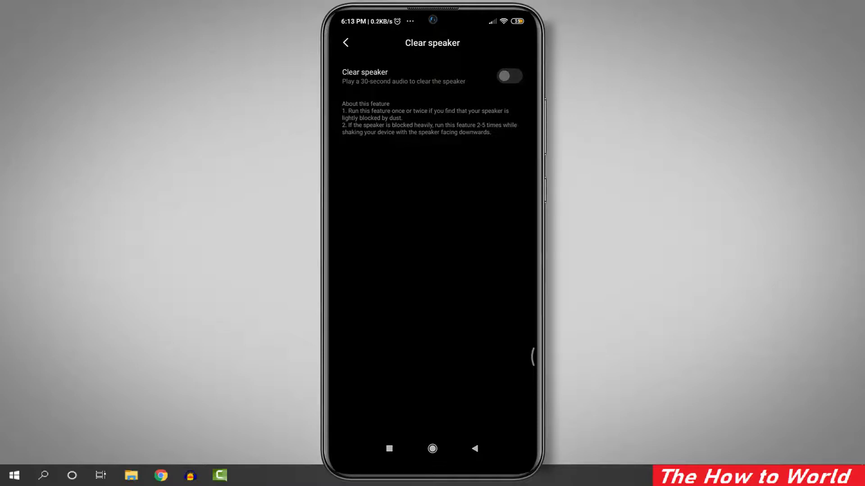
# Switch the Clear speaker toggle on, raising the 30-second clearing Attention notice.
pyautogui.click(508, 76)
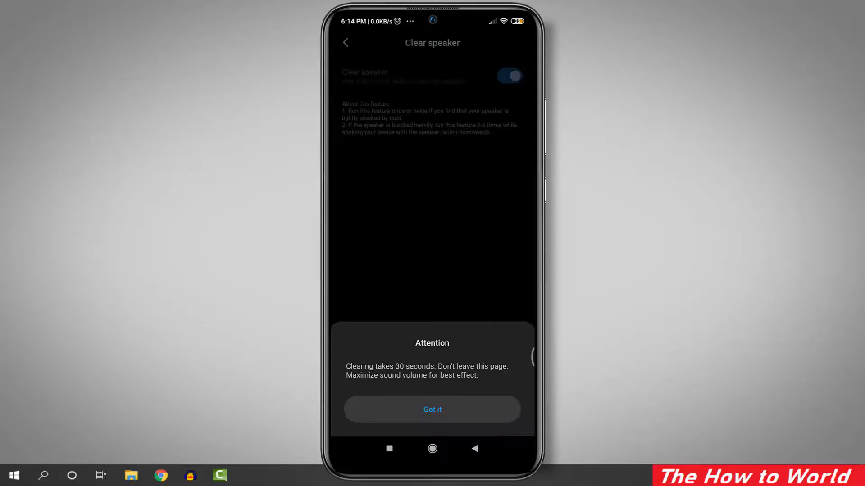
# Acknowledge the notice with Got it, let the cleaning audio run, then switch Clear speaker off.
pyautogui.click(432, 410)
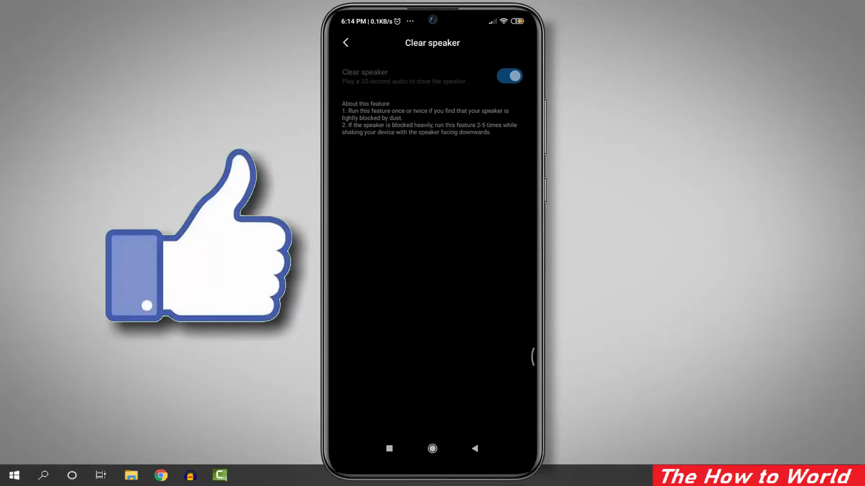
pyautogui.click(508, 76)
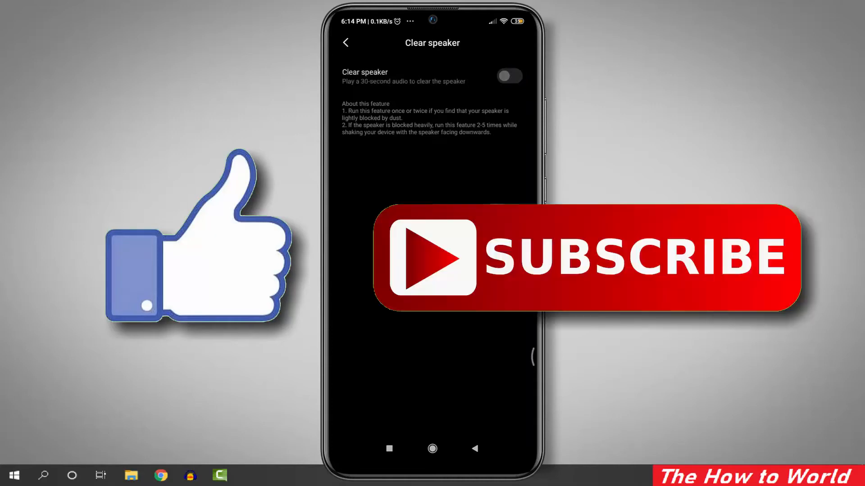